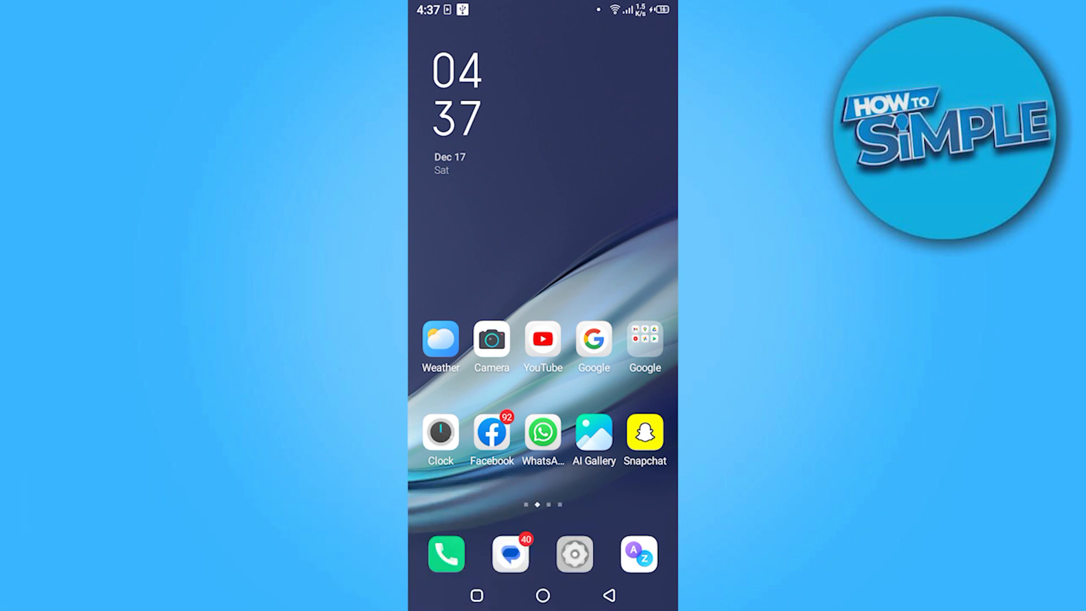
Launch the Facebook app from the Android home screen
left_click(491, 435)
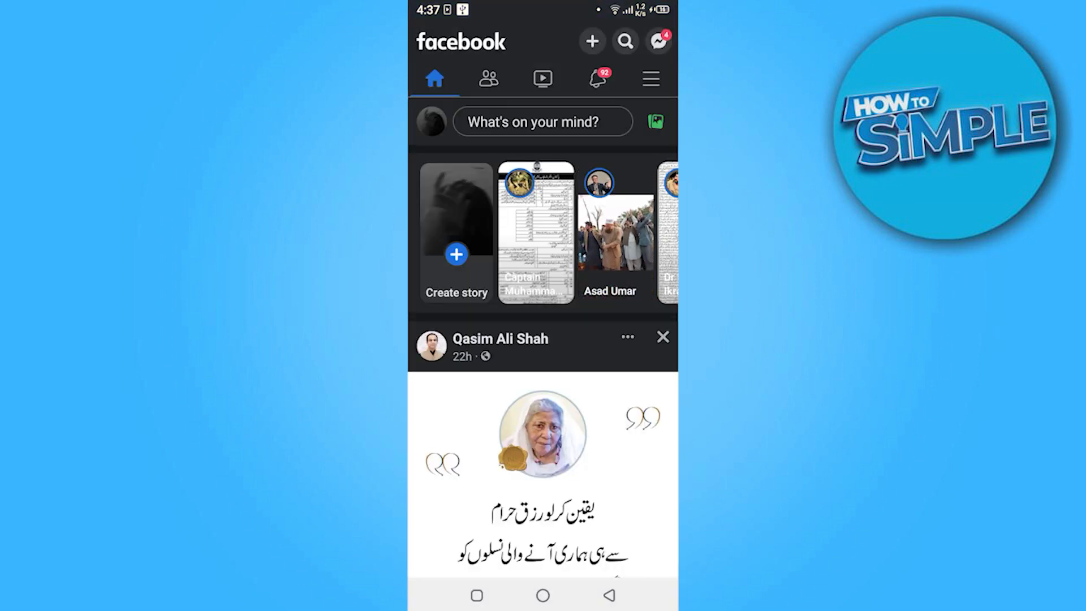
Open the hamburger menu and expand the Settings & privacy section
left_click(649, 77)
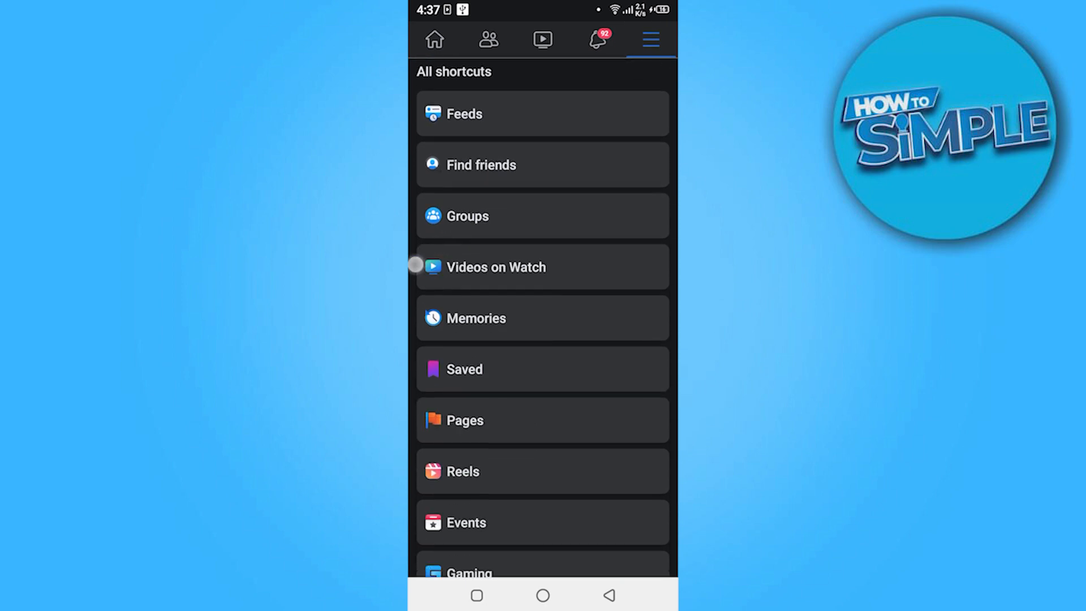
scroll("down", 3)
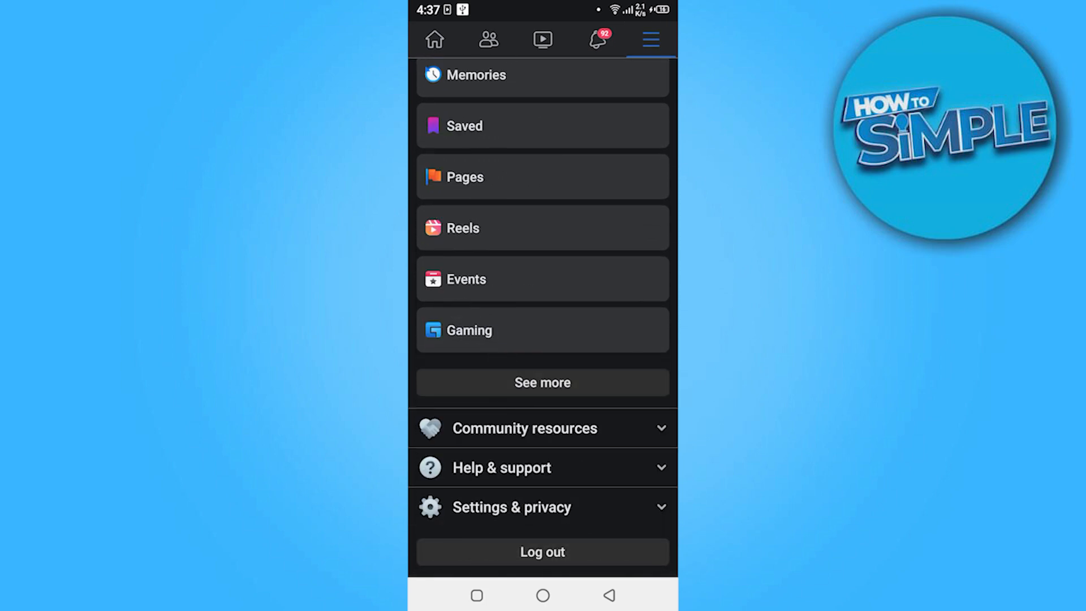
left_click(511, 507)
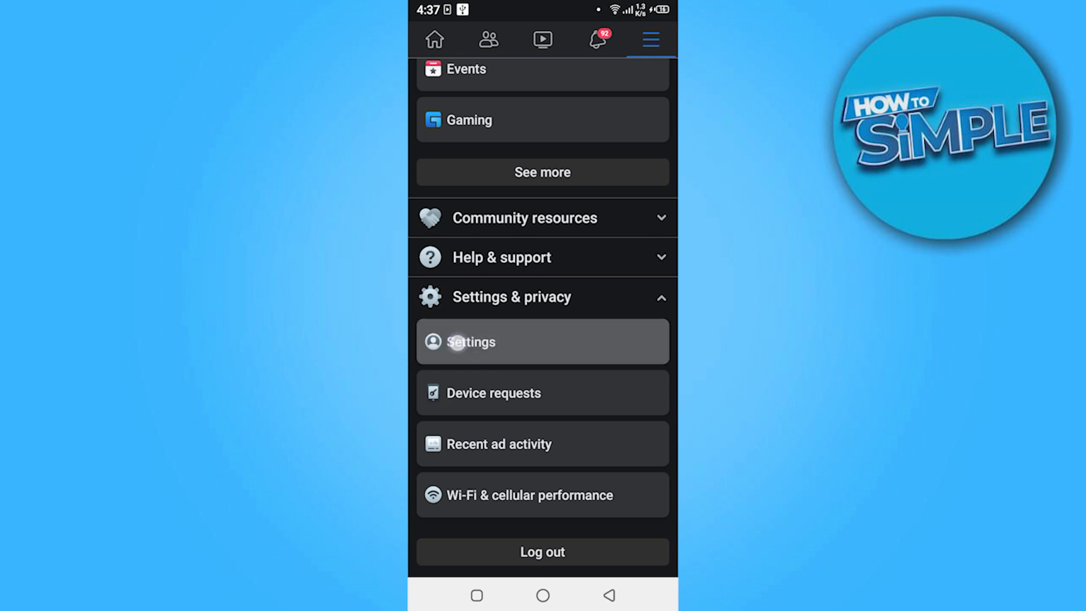
Go into Settings and scroll to Your Facebook information to reach Activity log
left_click(542, 341)
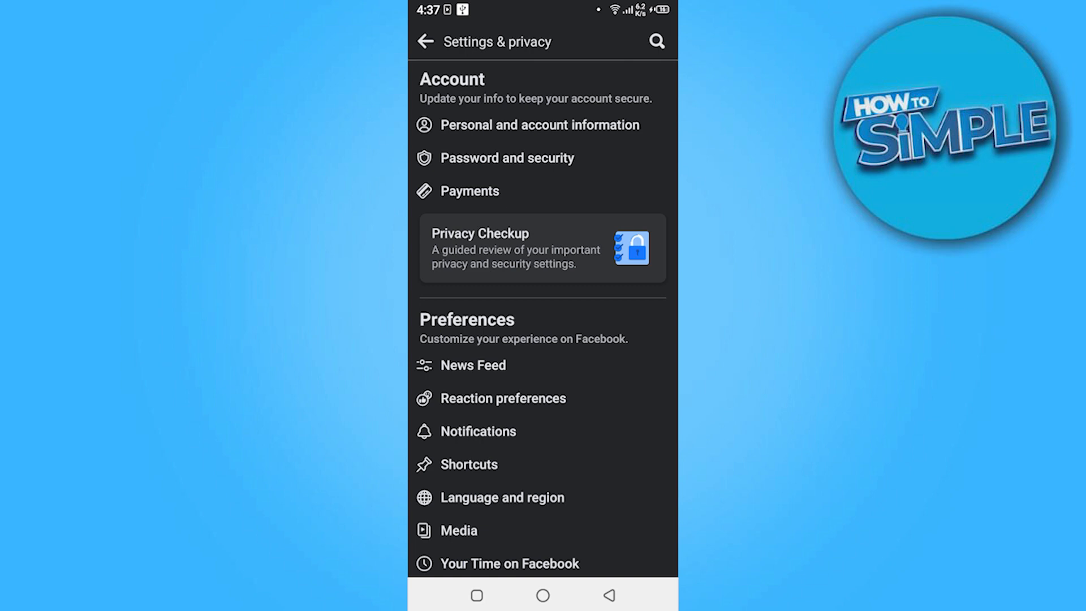
scroll("down", 3)
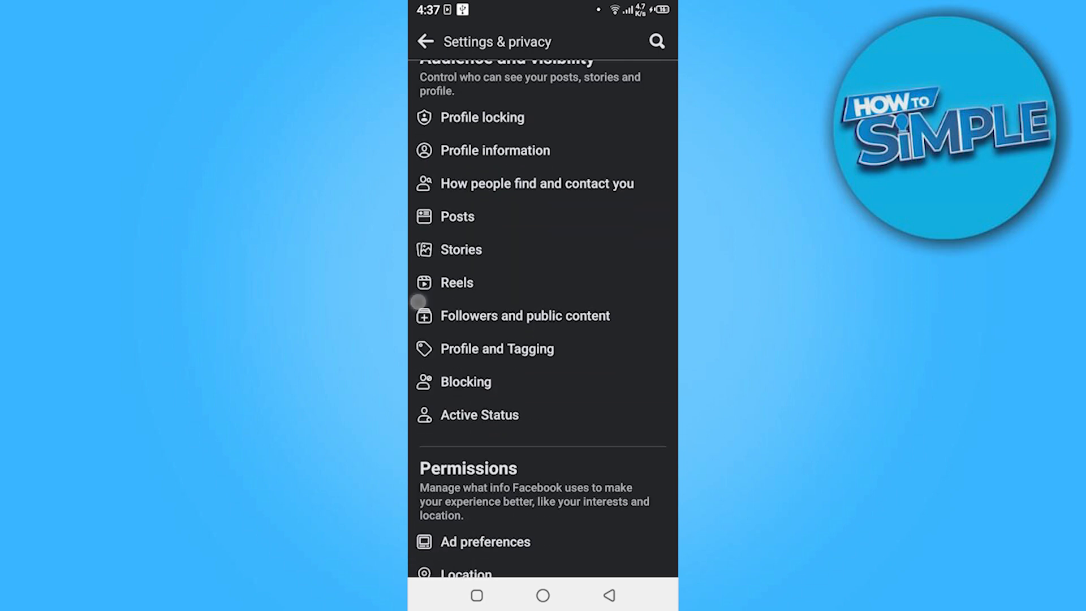
scroll("down", 3)
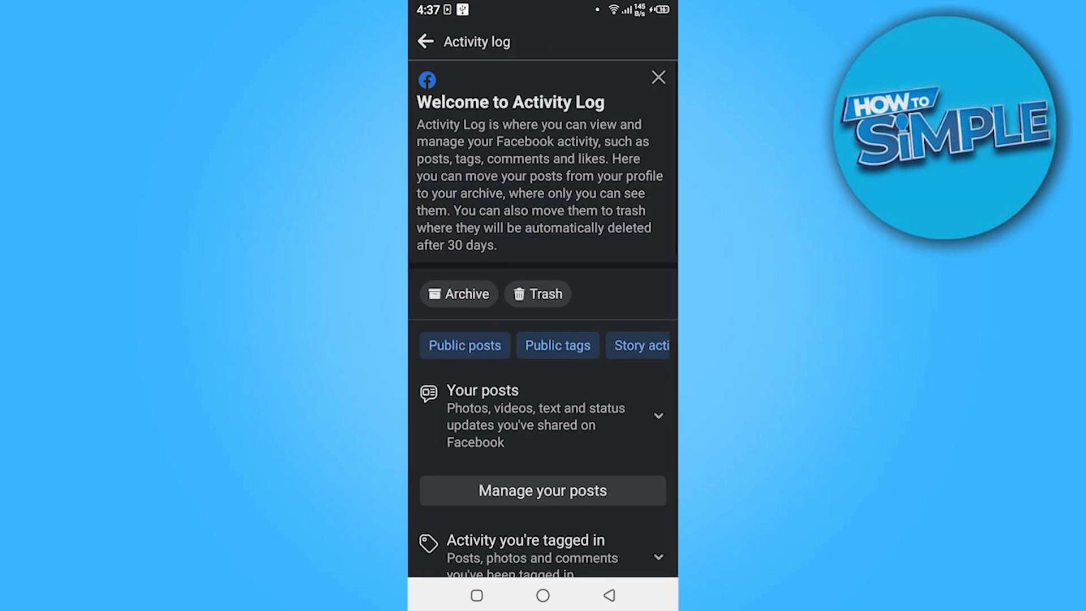
Scroll the Activity log to Manage your posts under Your posts
scroll("down", 3)
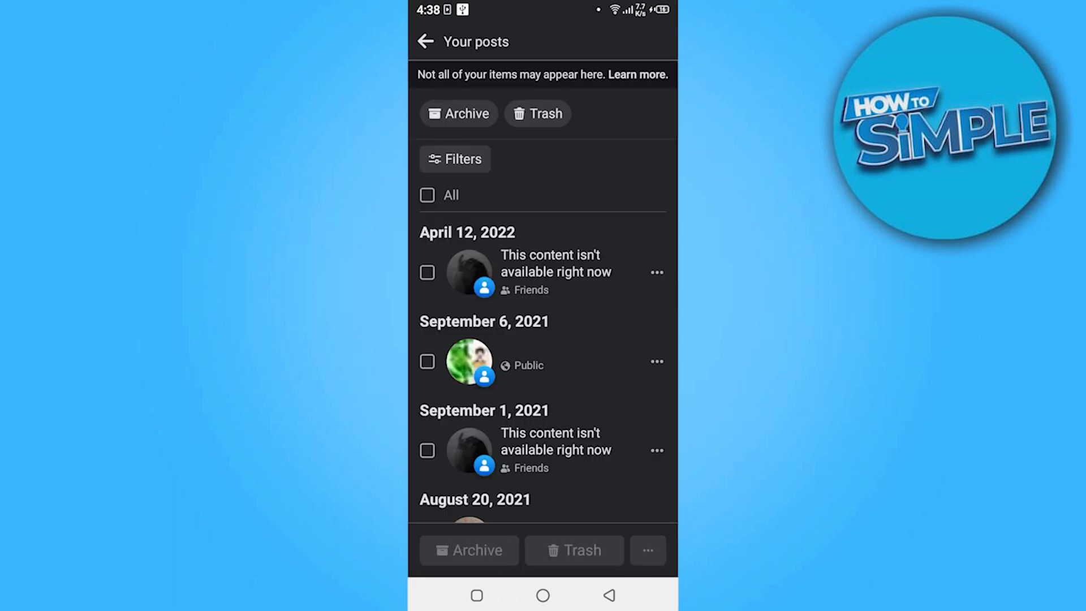
Tick the All checkbox at the top of the Your posts list
left_click(427, 194)
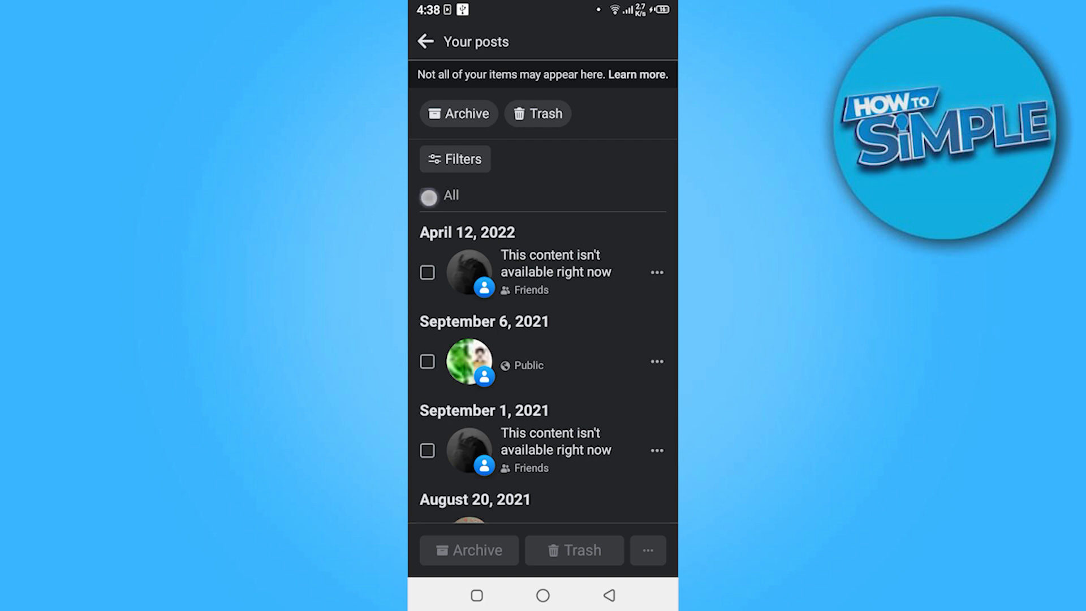
left_click(428, 196)
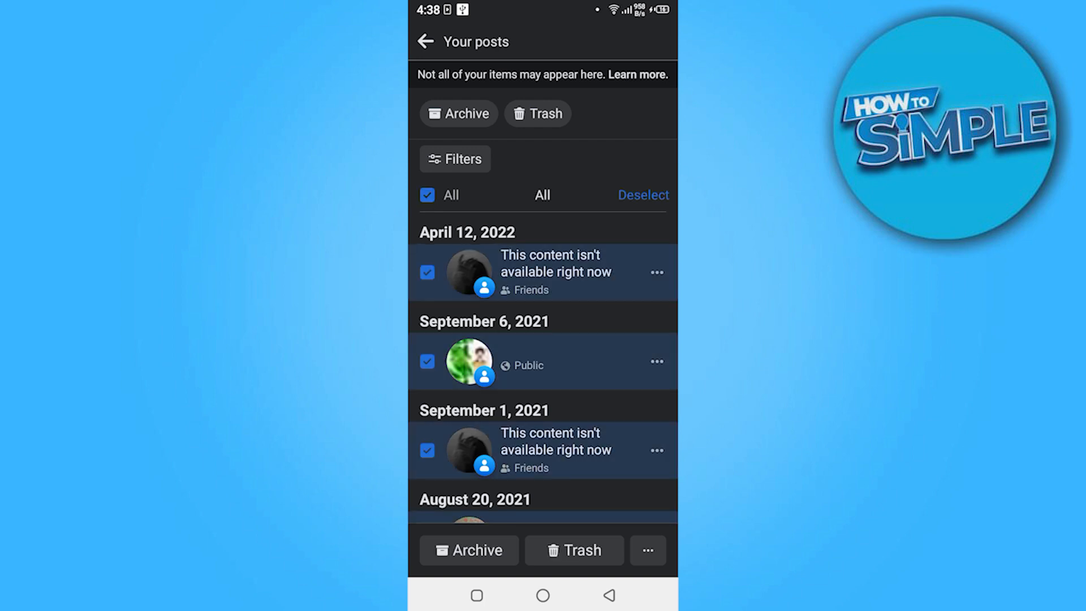